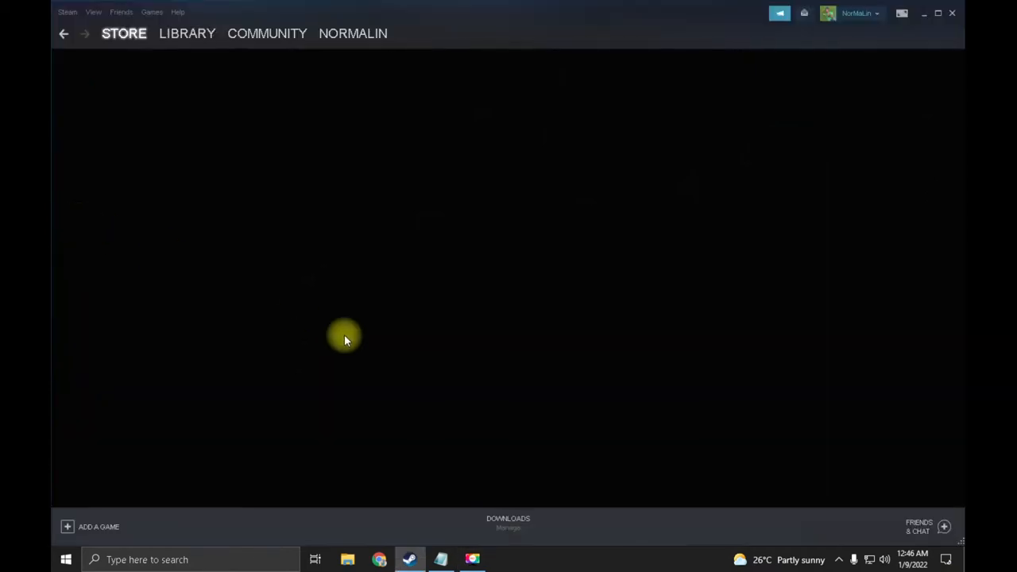
Show the Steam library with Apex Legends, CS:GO, Destiny 2 and World of Warships, but no Dota 2
{"action": "left_click", "coordinate": [187, 34]}
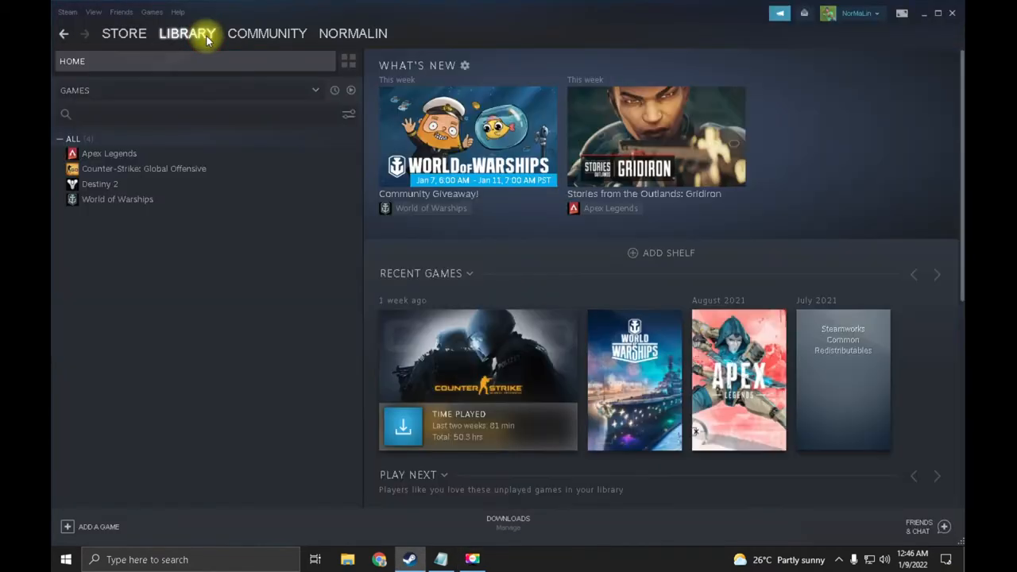
{"action": "mouse_move", "coordinate": [374, 546]}
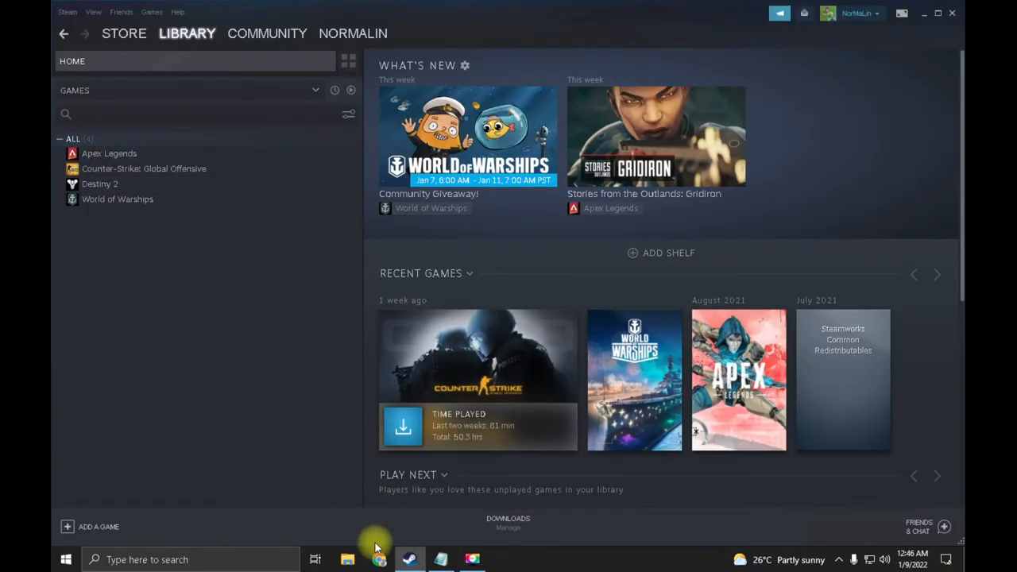
{"action": "left_click", "coordinate": [346, 559]}
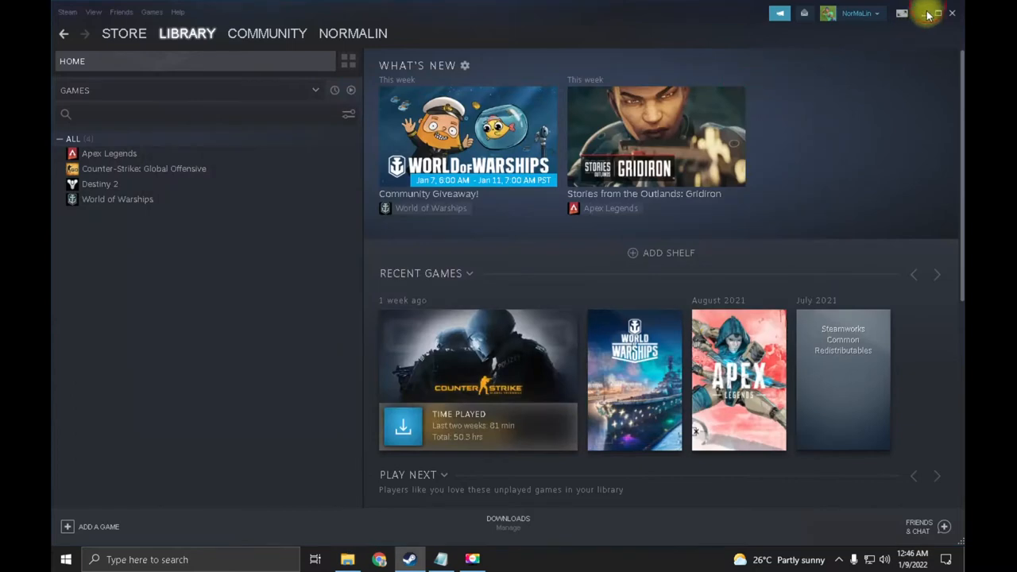
Browse from the Steam install folder through steamapps and common into dota 2 beta
{"action": "left_click", "coordinate": [934, 13]}
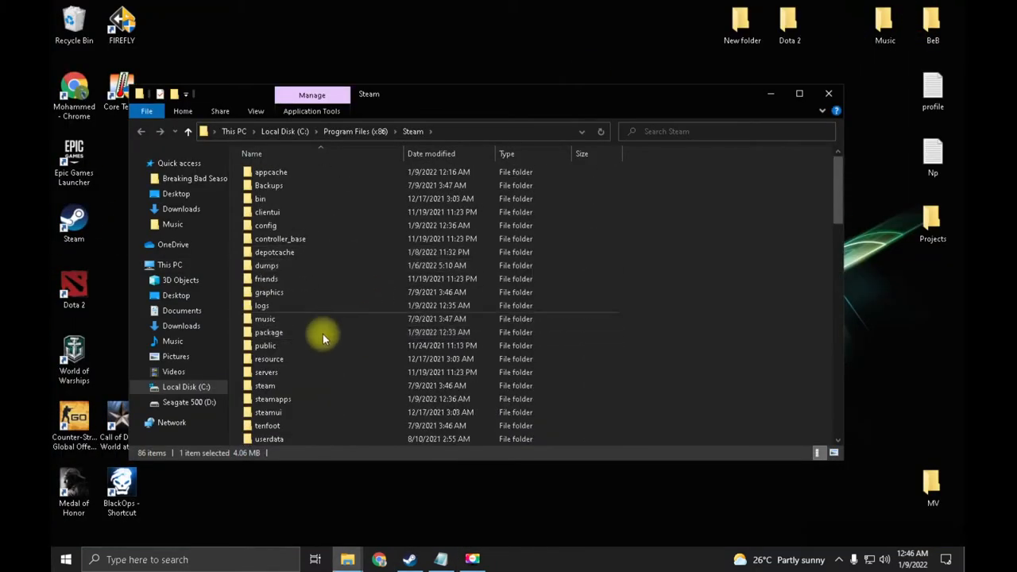
{"action": "double_click", "coordinate": [272, 399]}
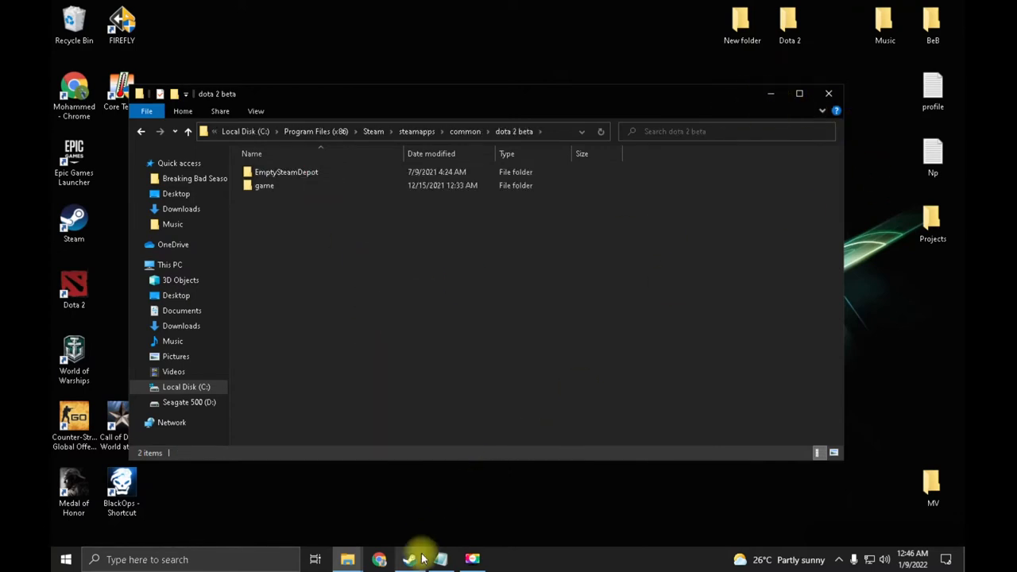
Search the Steam store for 'dota 2' and open the Dota 2 store page
{"action": "left_click", "coordinate": [409, 560]}
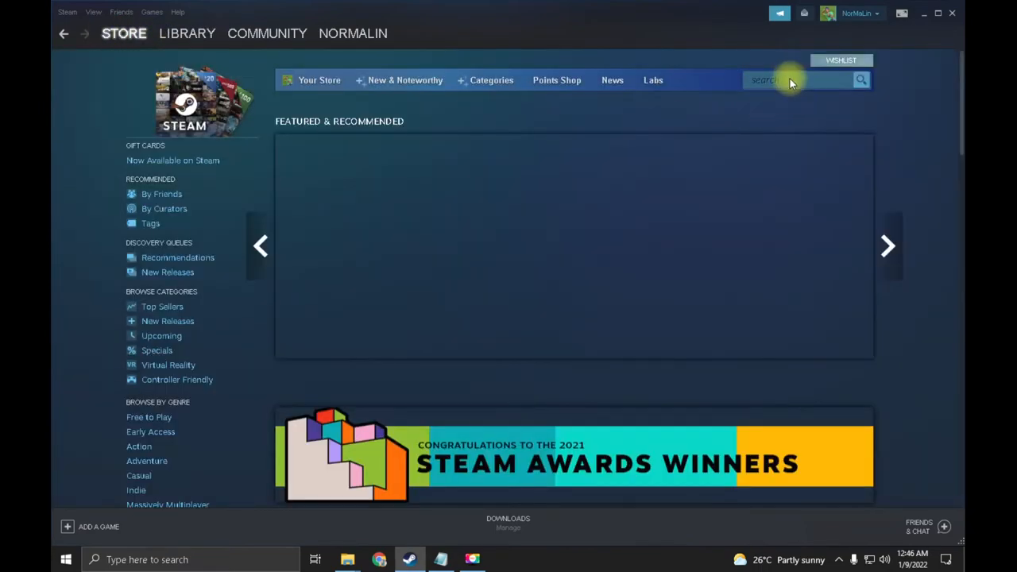
{"action": "scroll", "scroll_direction": "down", "scroll_amount": 3}
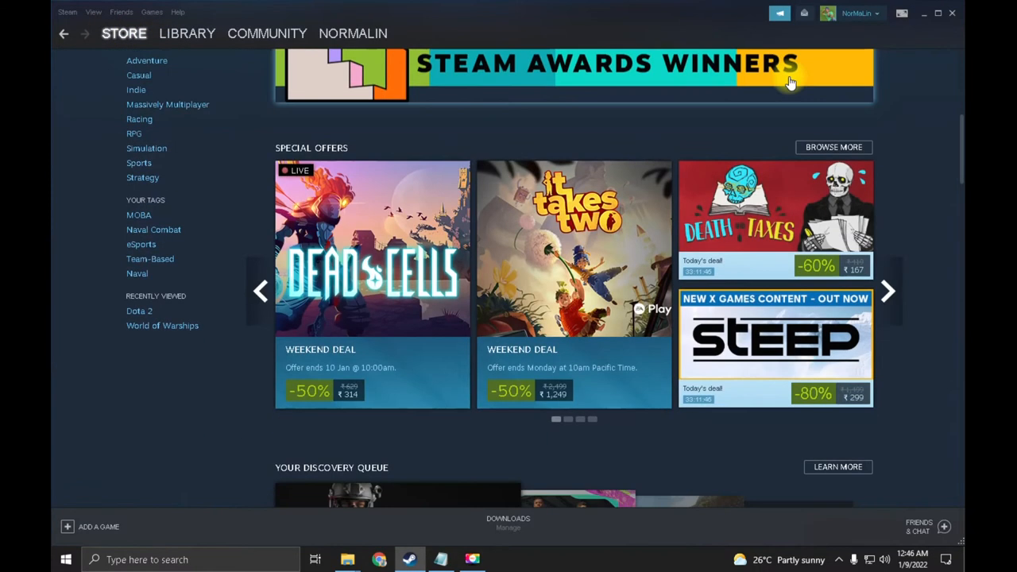
{"action": "scroll", "scroll_direction": "up", "scroll_amount": 3}
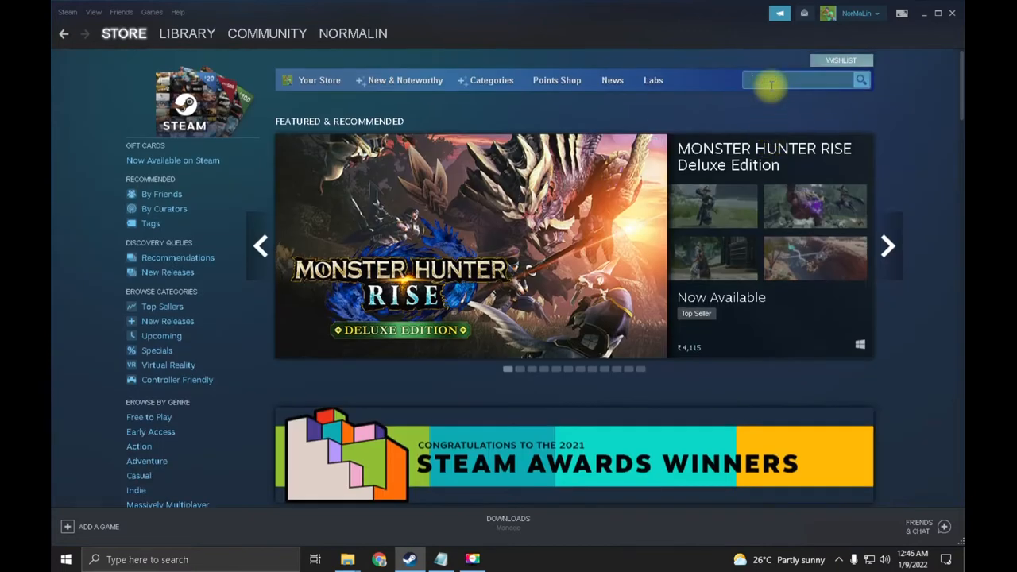
{"action": "type", "text": "dota 2"}
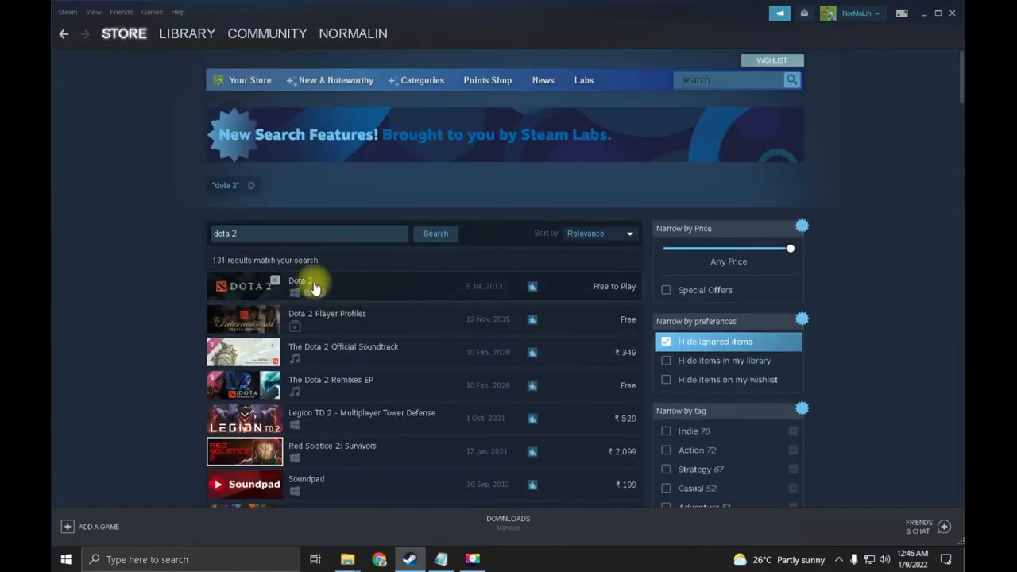
{"action": "left_click", "coordinate": [301, 286]}
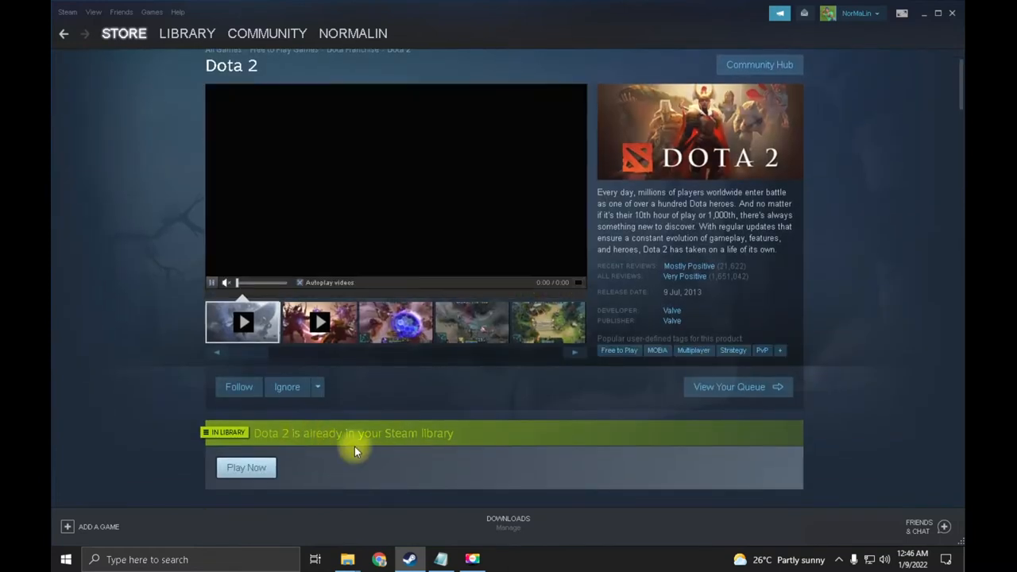
{"action": "mouse_move", "coordinate": [314, 473]}
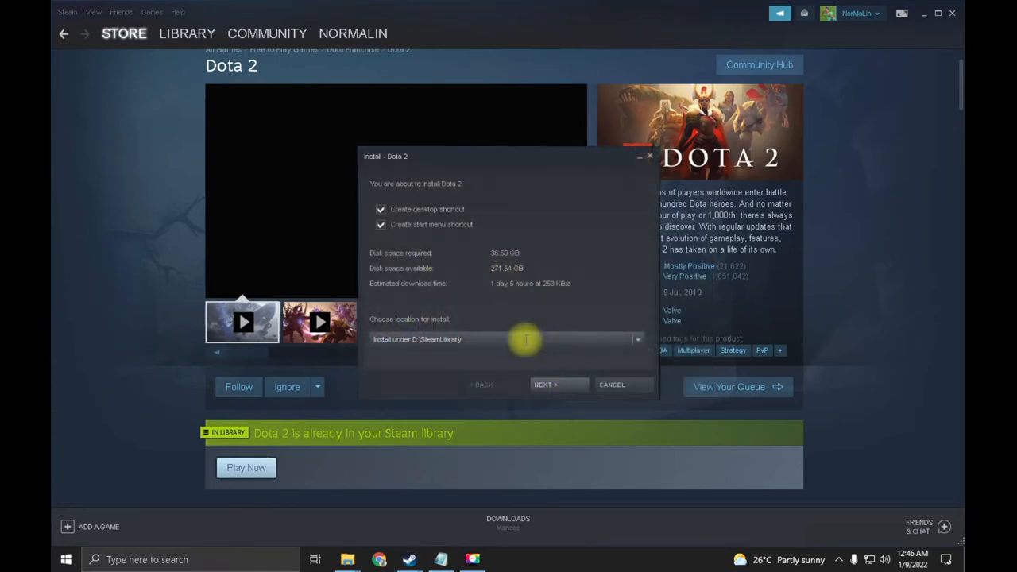
{"action": "mouse_move", "coordinate": [624, 374]}
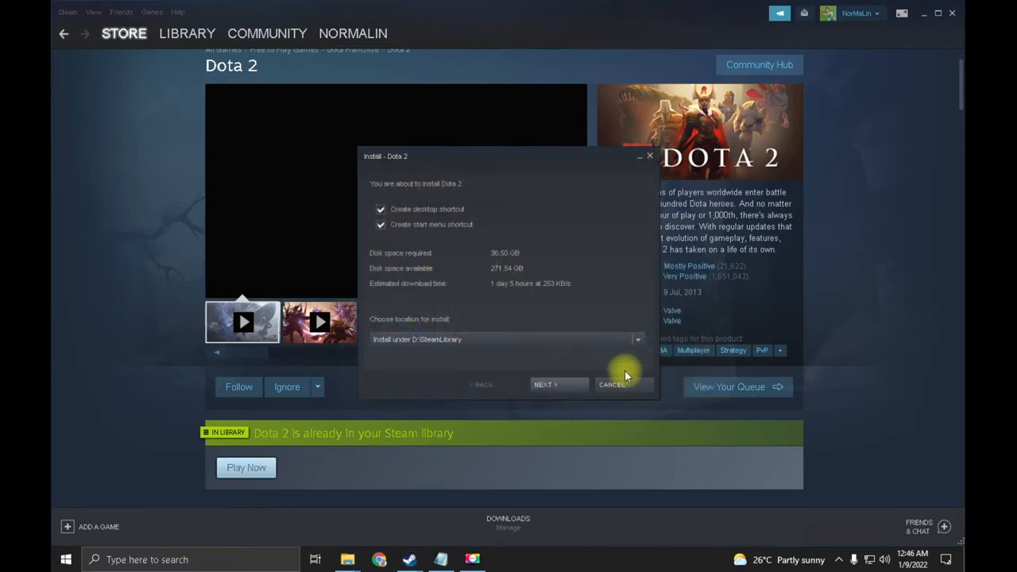
{"action": "mouse_move", "coordinate": [599, 206]}
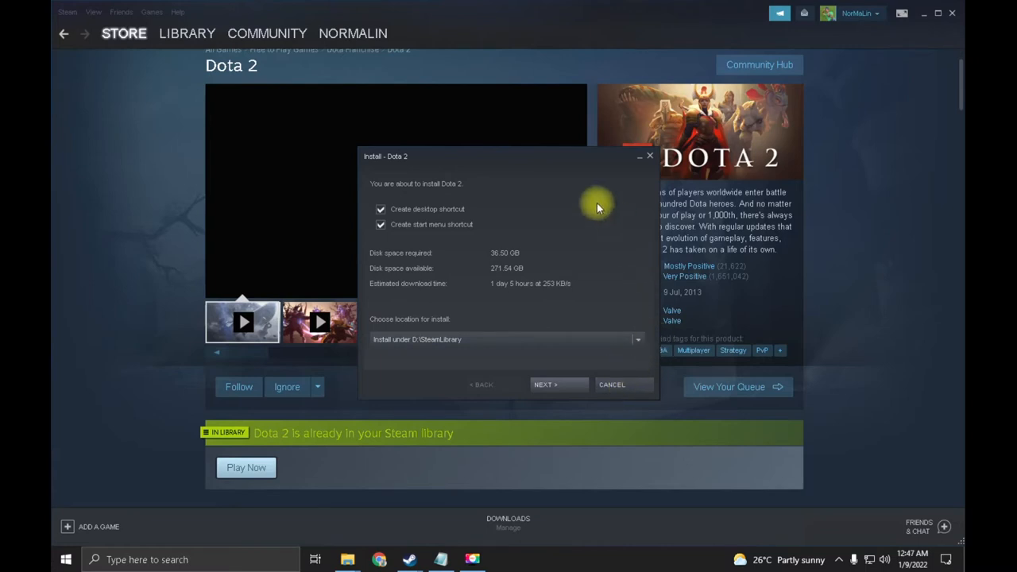
{"action": "mouse_move", "coordinate": [457, 121]}
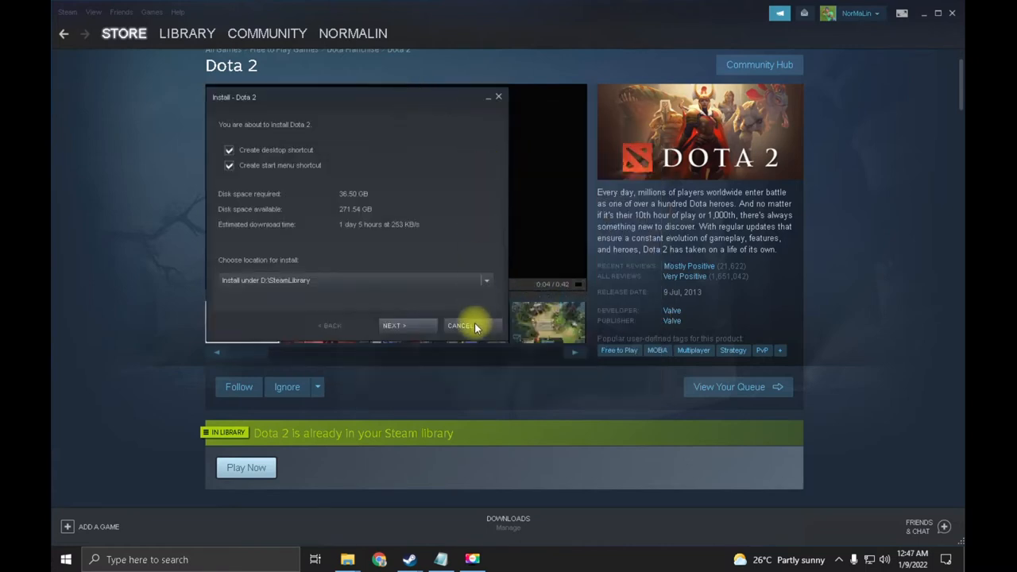
Cancel the Dota 2 installation and exit Steam completely
{"action": "left_click", "coordinate": [856, 13]}
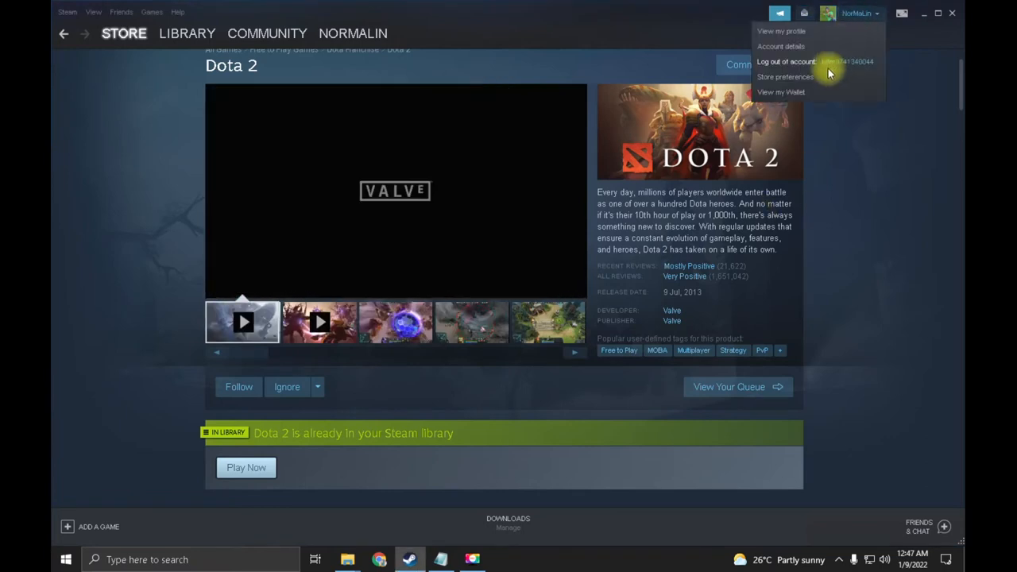
{"action": "left_click", "coordinate": [786, 61]}
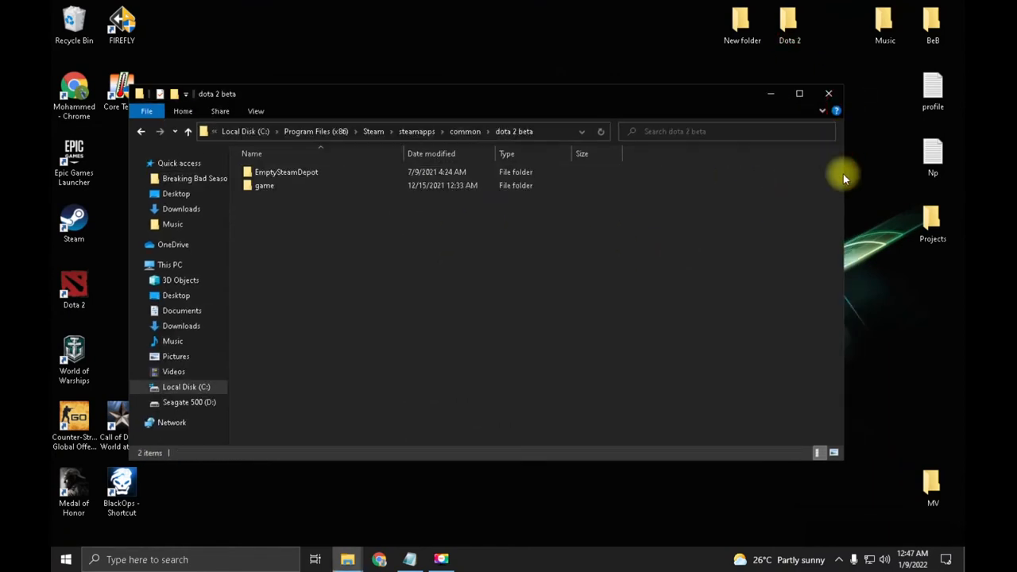
From the Steam shortcut, reach the steamapps folder containing appmanifest_570.acf, backing out of steamui
{"action": "right_click", "coordinate": [73, 224]}
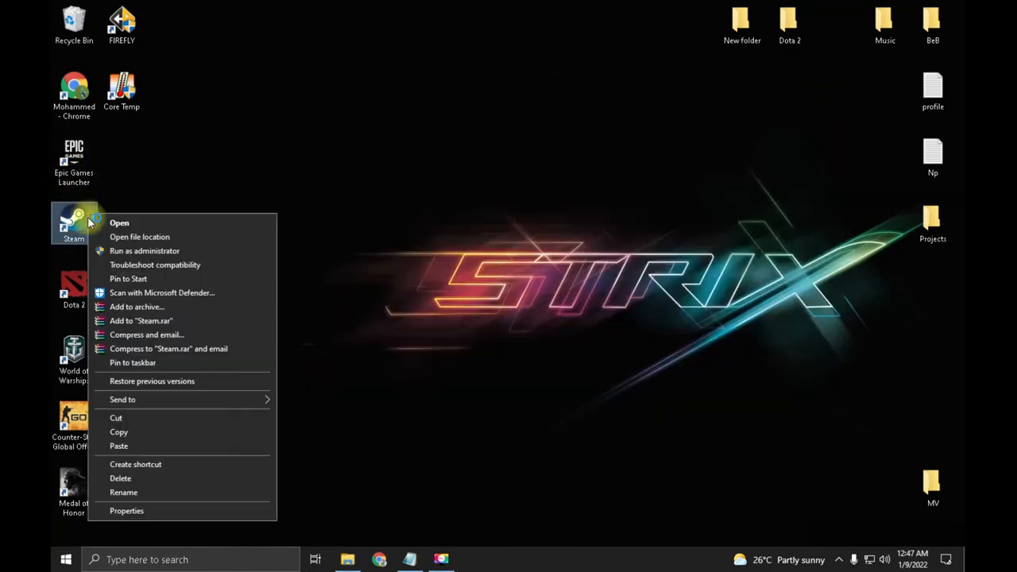
{"action": "left_click", "coordinate": [139, 237]}
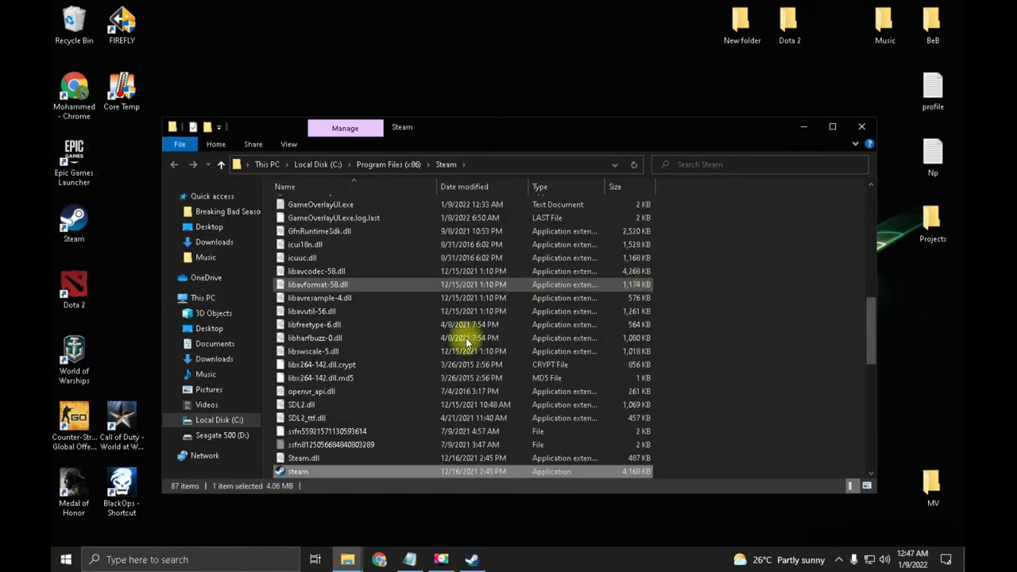
{"action": "scroll", "scroll_direction": "up", "scroll_amount": 3}
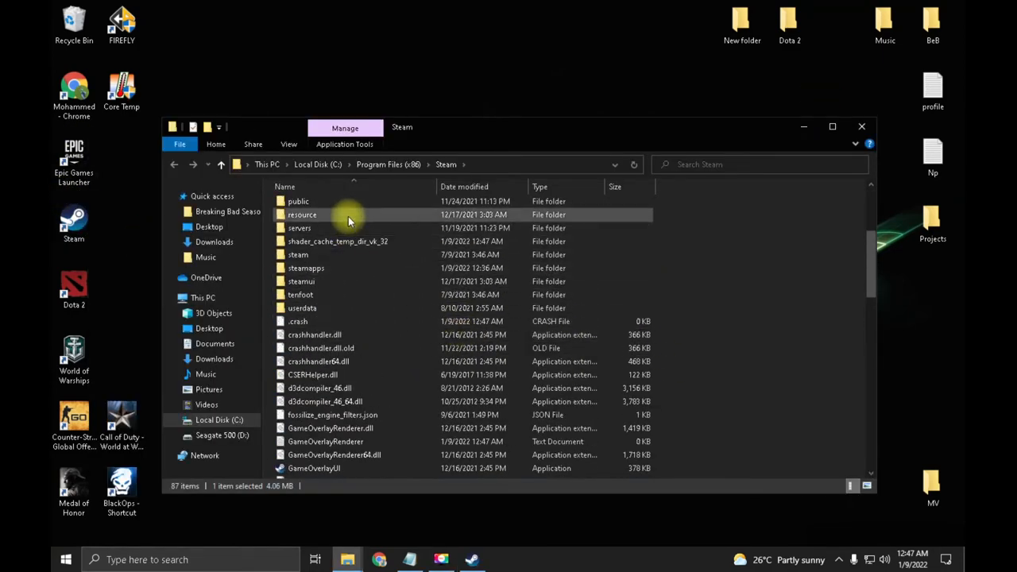
{"action": "double_click", "coordinate": [298, 281]}
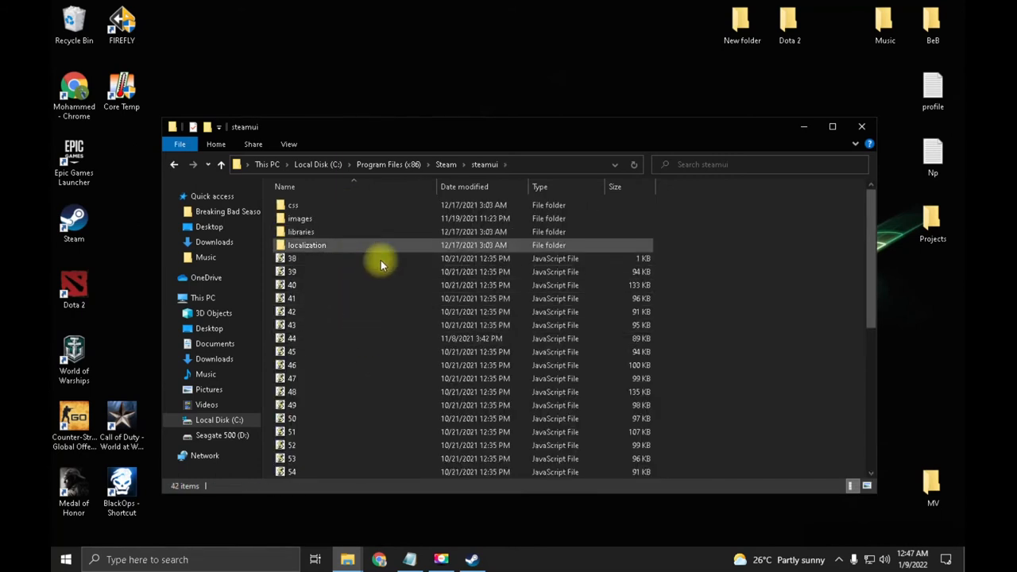
{"action": "left_click", "coordinate": [174, 164]}
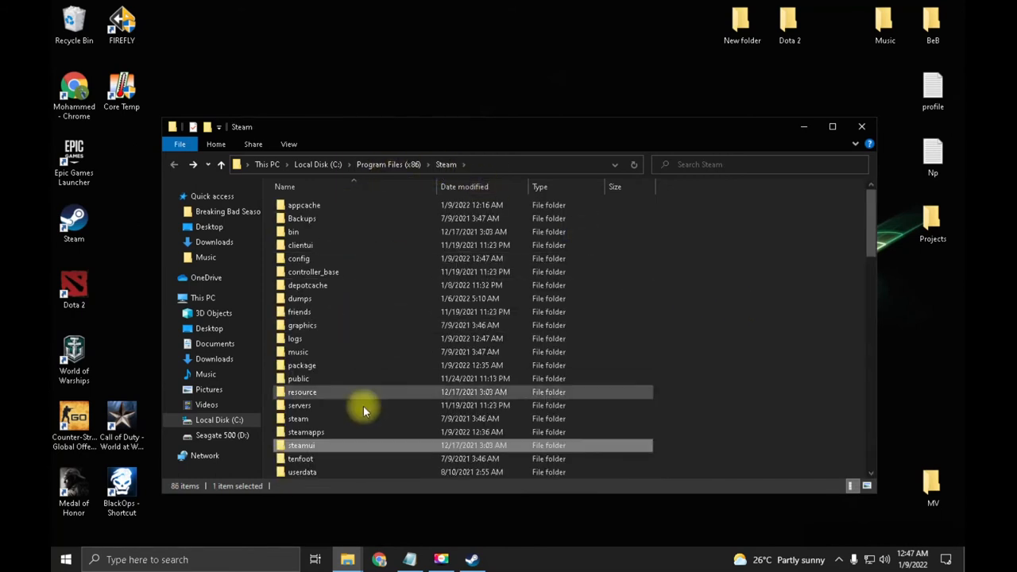
{"action": "double_click", "coordinate": [305, 432]}
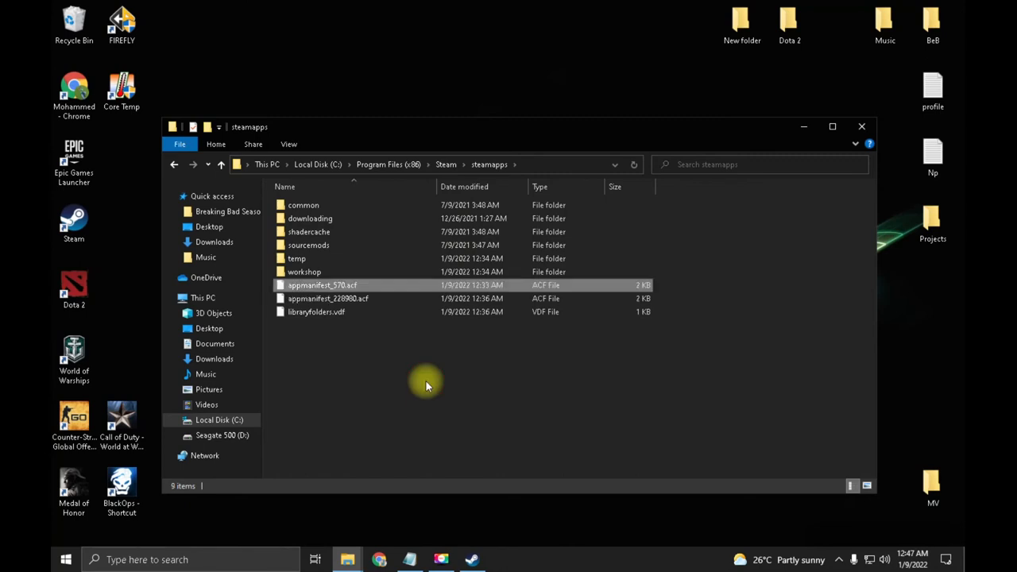
{"action": "right_click", "coordinate": [426, 386]}
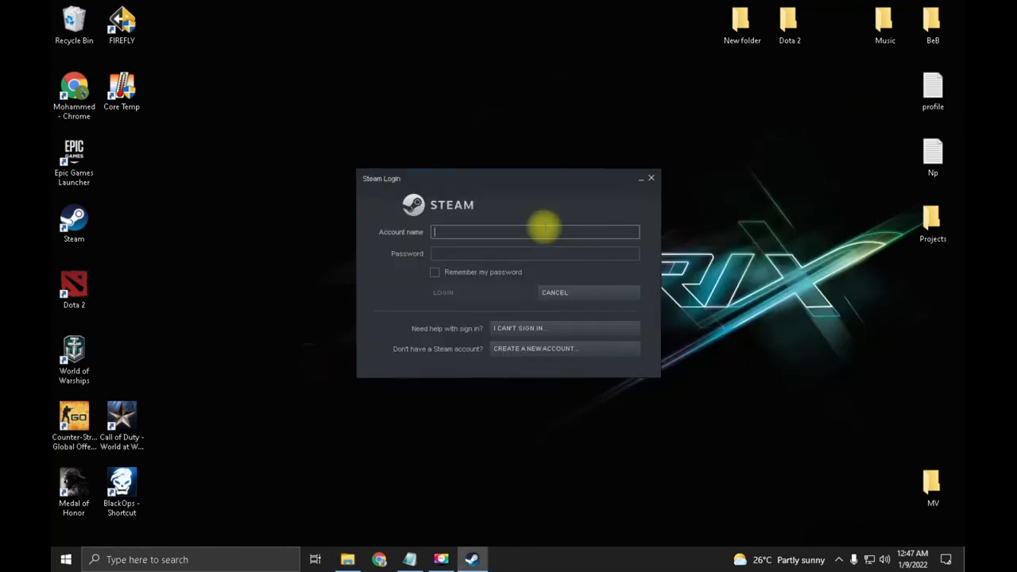
{"action": "mouse_move", "coordinate": [504, 238]}
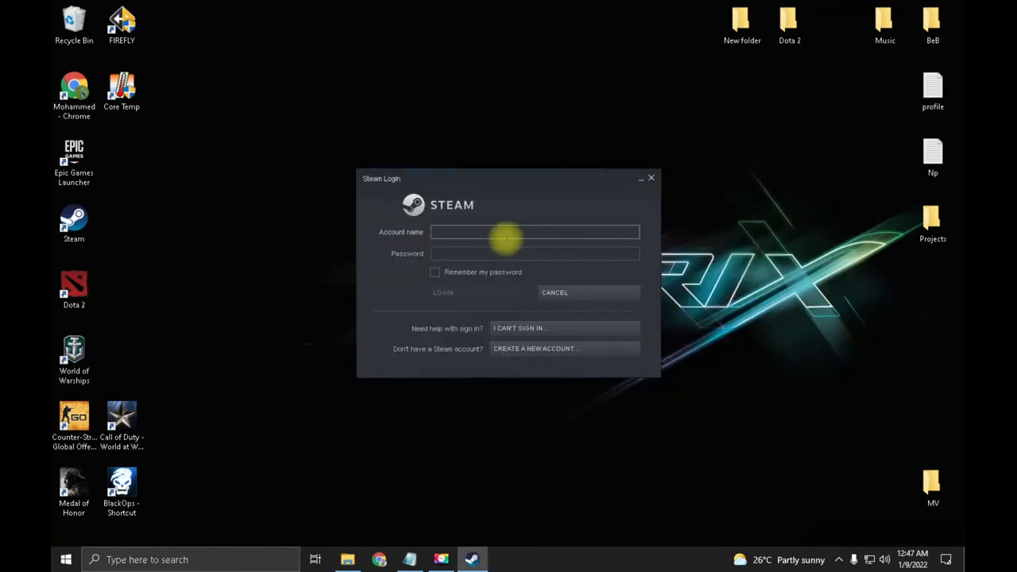
Log in to Steam with the killer974 account and its password
{"action": "type", "text": "killer974"}
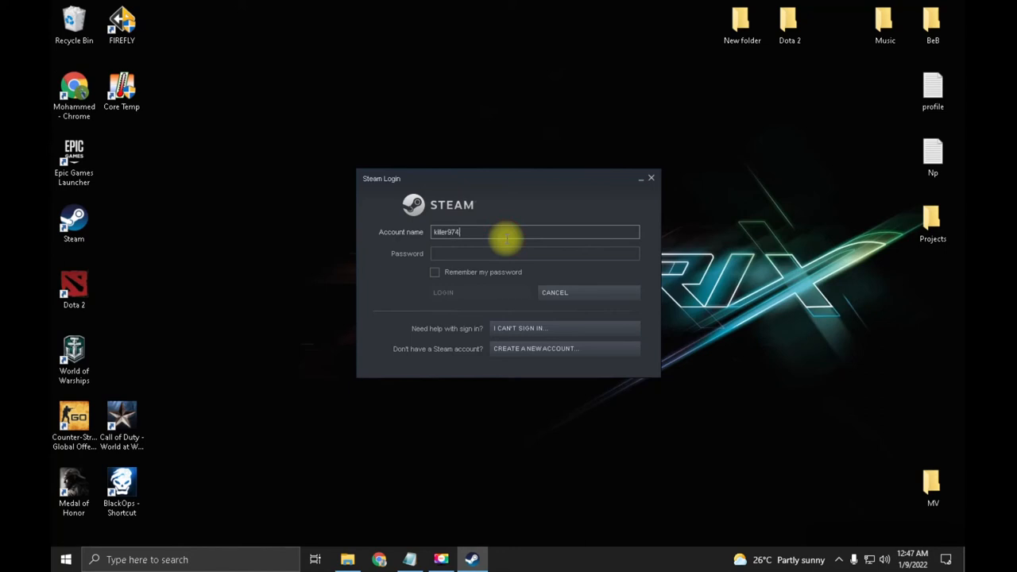
{"action": "type", "text": "1340044"}
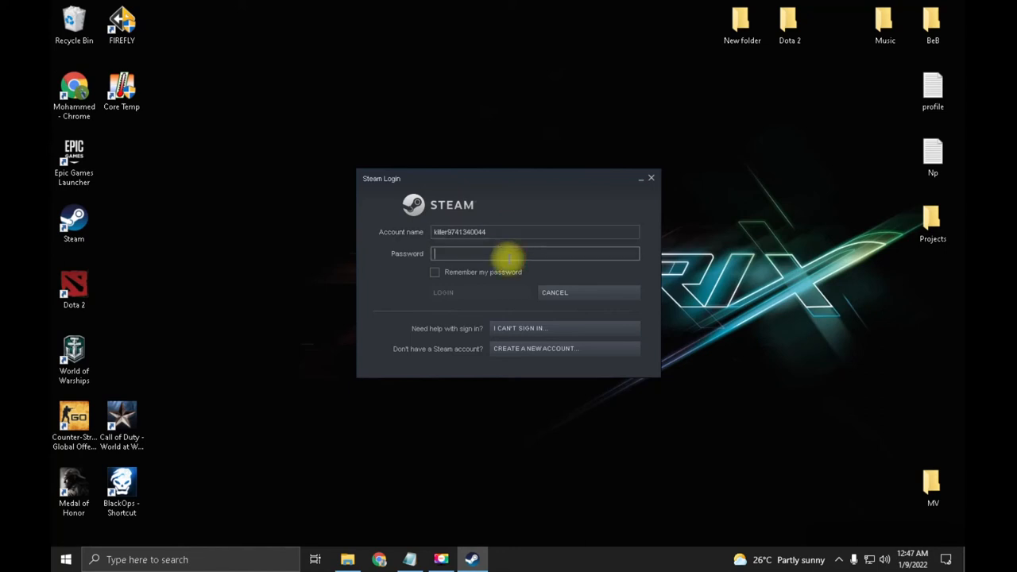
{"action": "type", "text": "•••••"}
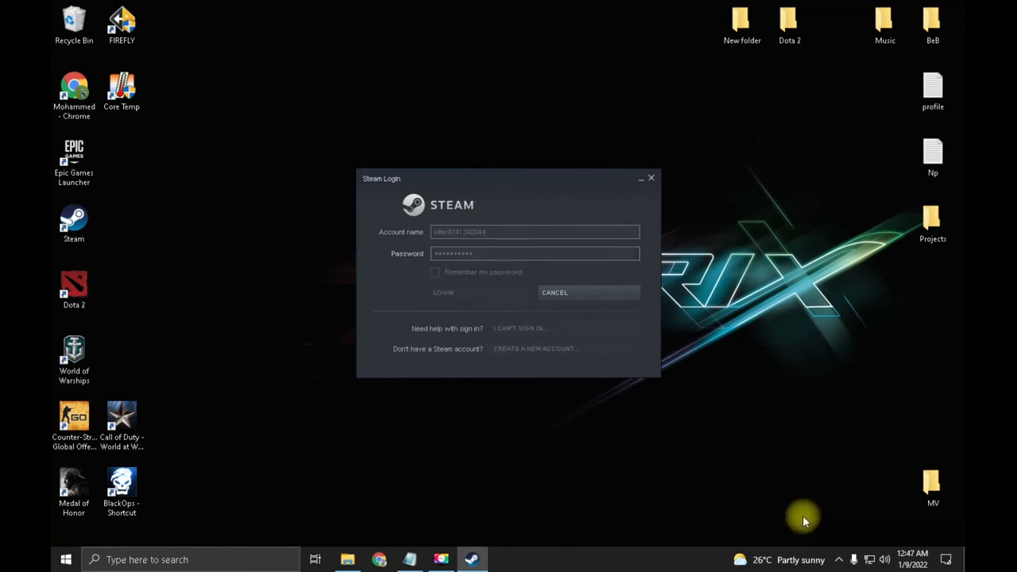
{"action": "left_click", "coordinate": [442, 293]}
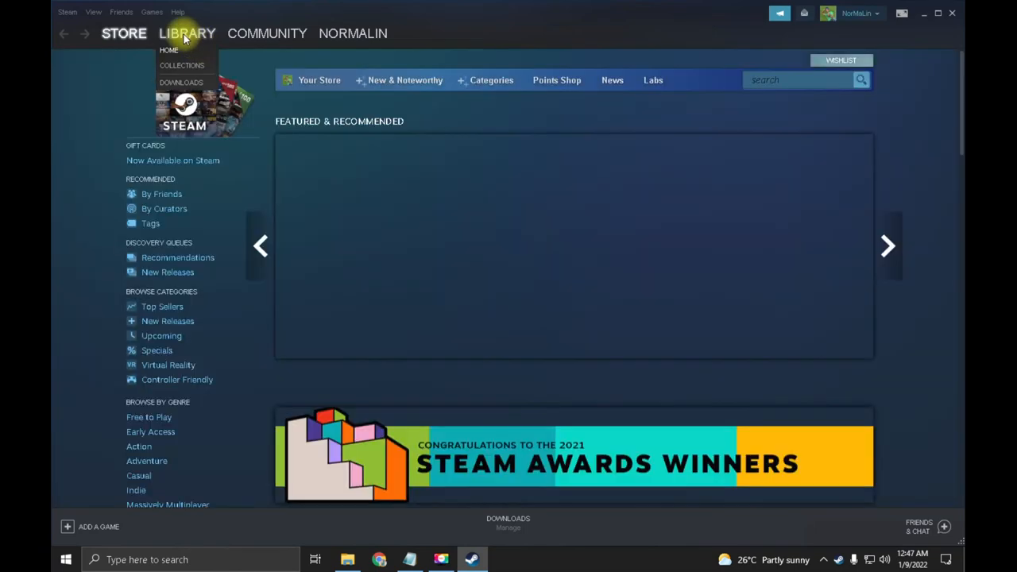
Launch Dota 2 from its library page, confirming Play Game after the update check
{"action": "left_click", "coordinate": [187, 34]}
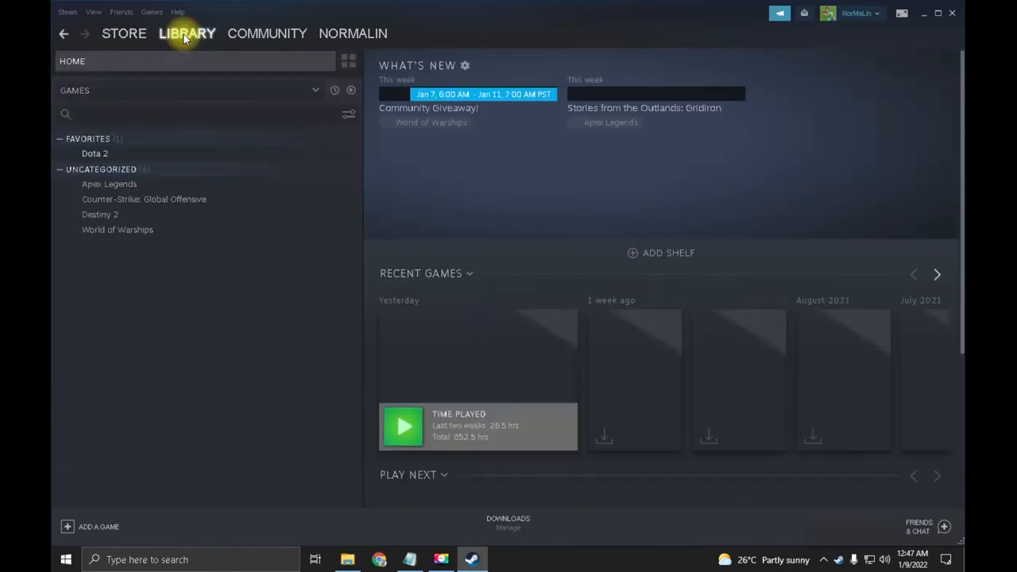
{"action": "left_click", "coordinate": [95, 152]}
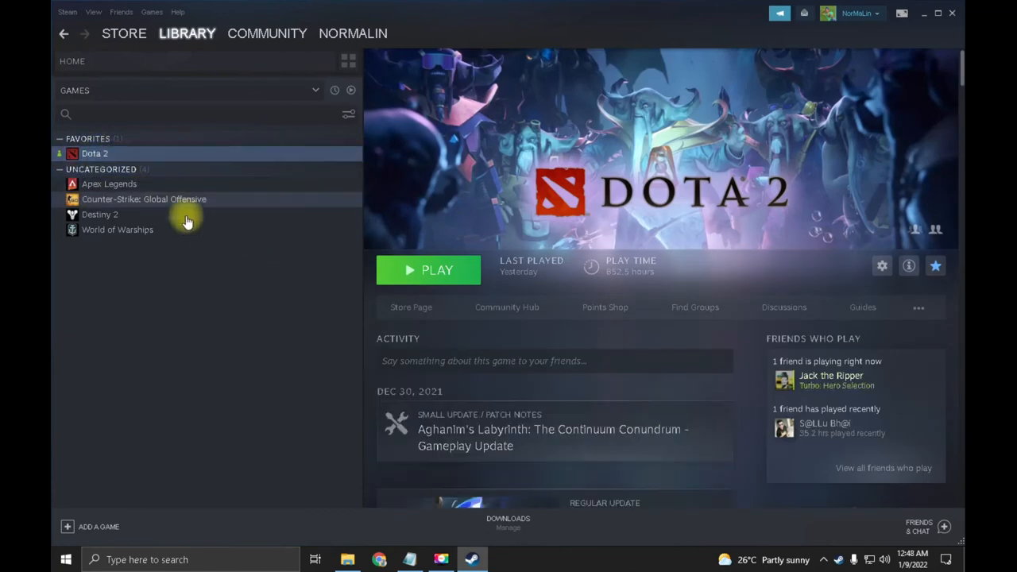
{"action": "mouse_move", "coordinate": [346, 294]}
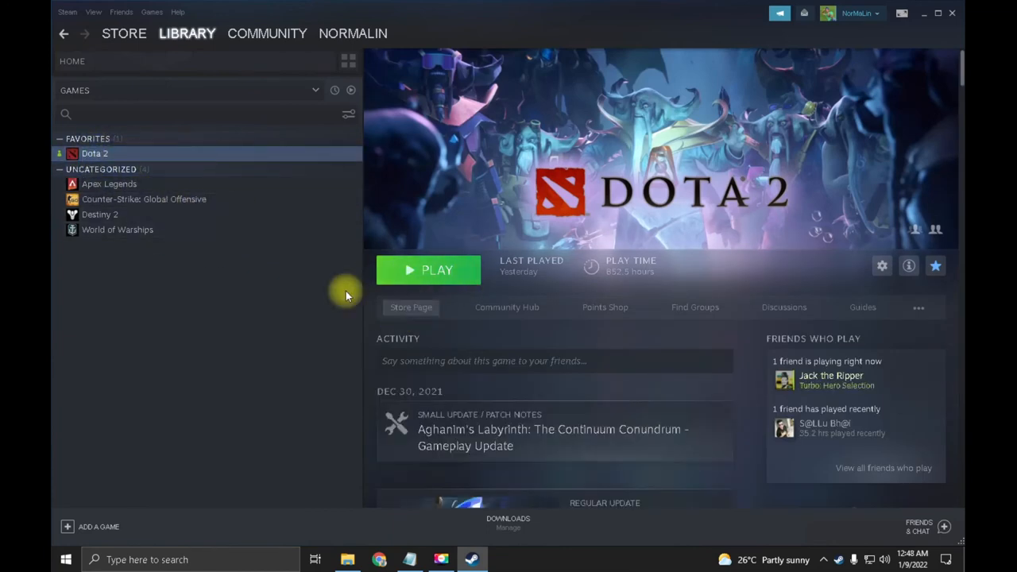
{"action": "mouse_move", "coordinate": [374, 266]}
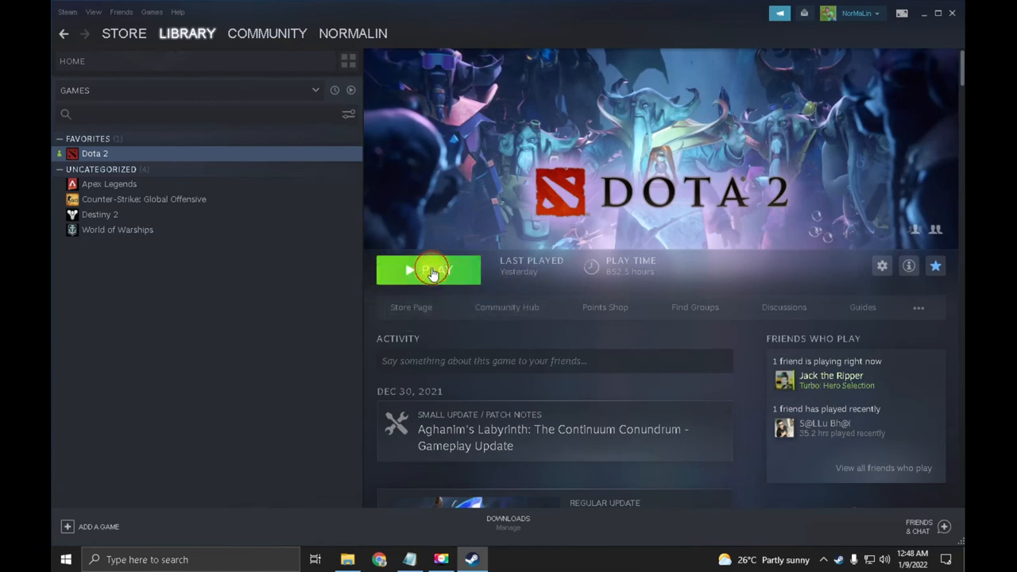
{"action": "left_click", "coordinate": [429, 270]}
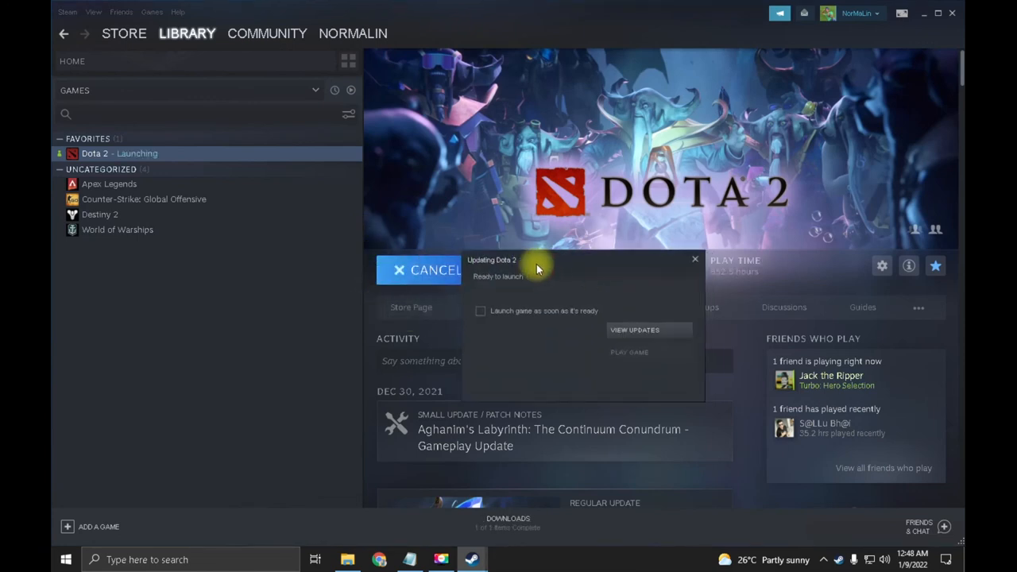
{"action": "left_click", "coordinate": [629, 352]}
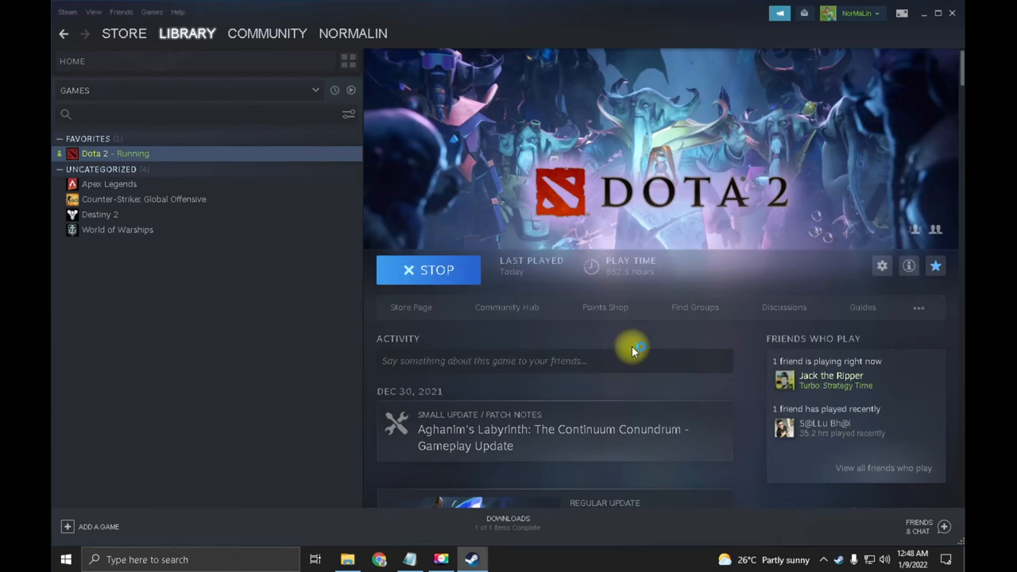